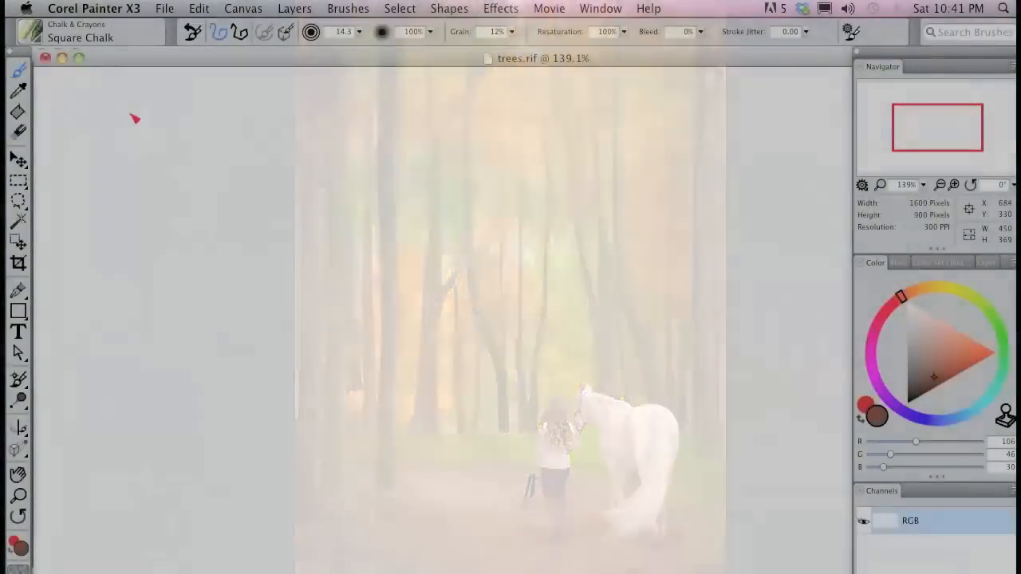
Step: Paint a smooth brown chalk stroke, then a scattered stroke with Stroke Jitter 1.69
drag(134, 107, 134, 502)
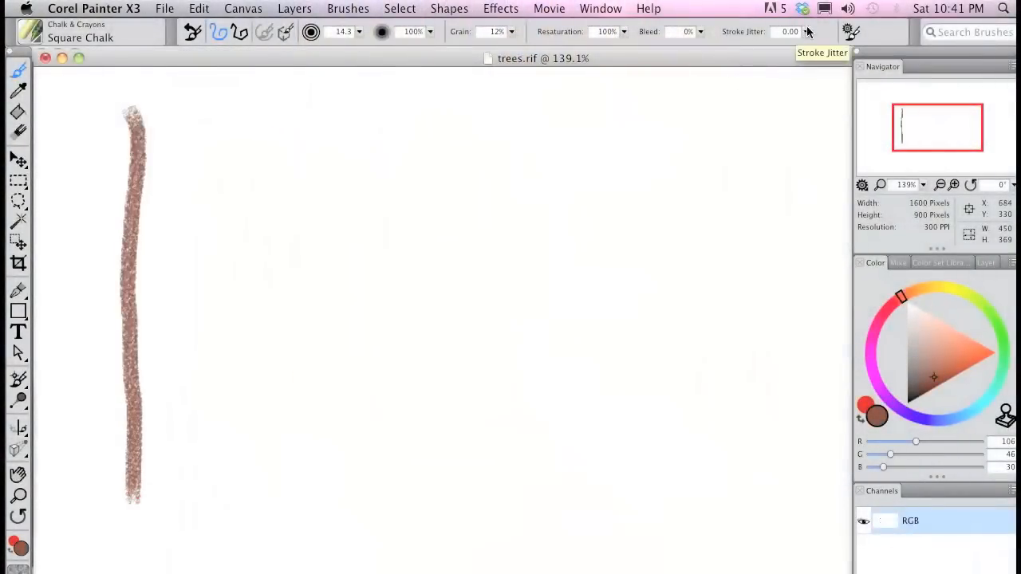
click(805, 32)
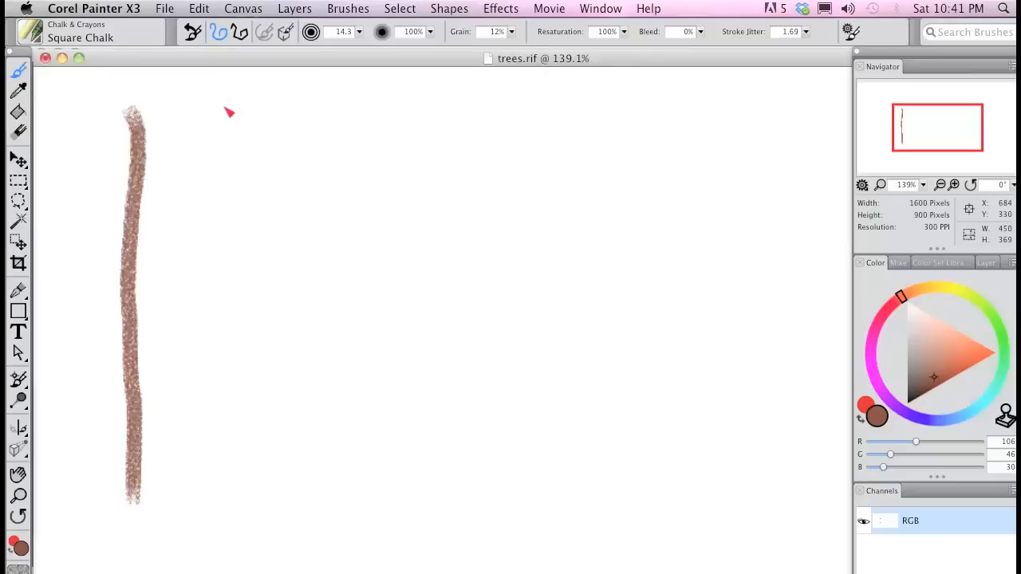
drag(224, 104, 228, 503)
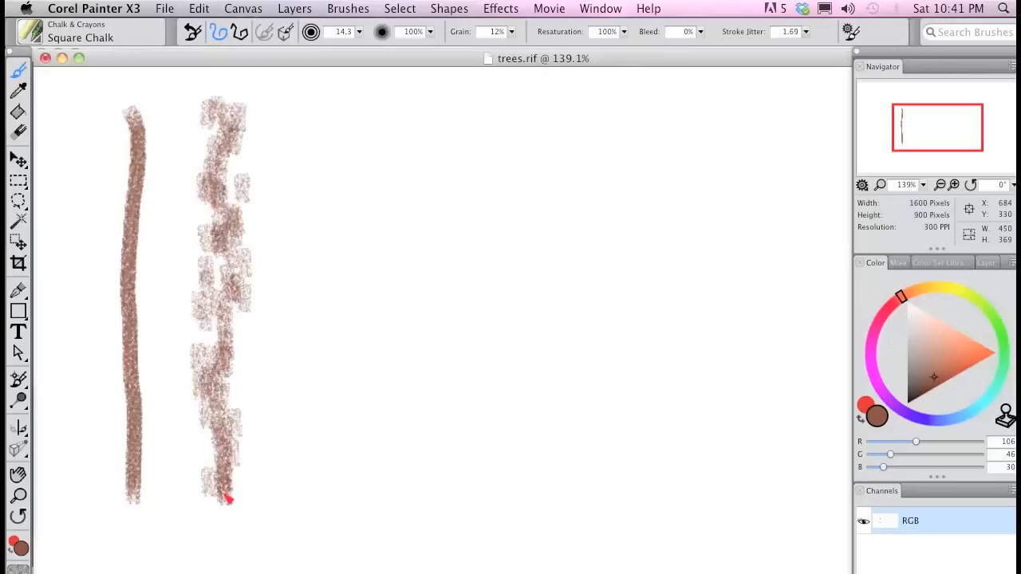
click(850, 32)
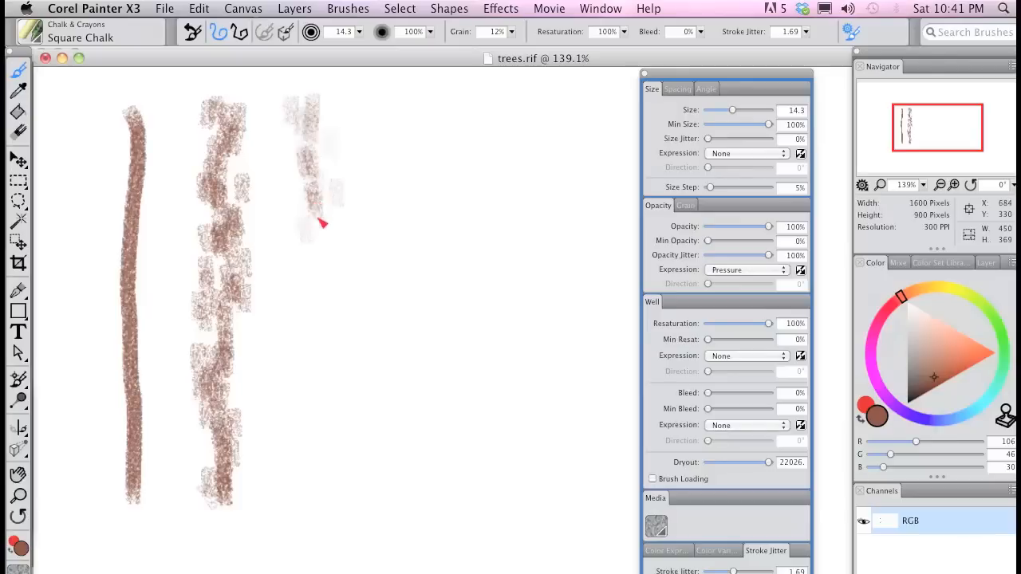
Step: Paint an opacity-varying stroke, then a dab-size-varying stroke using 100% pressure-linked Size Jitter
drag(311, 232, 313, 507)
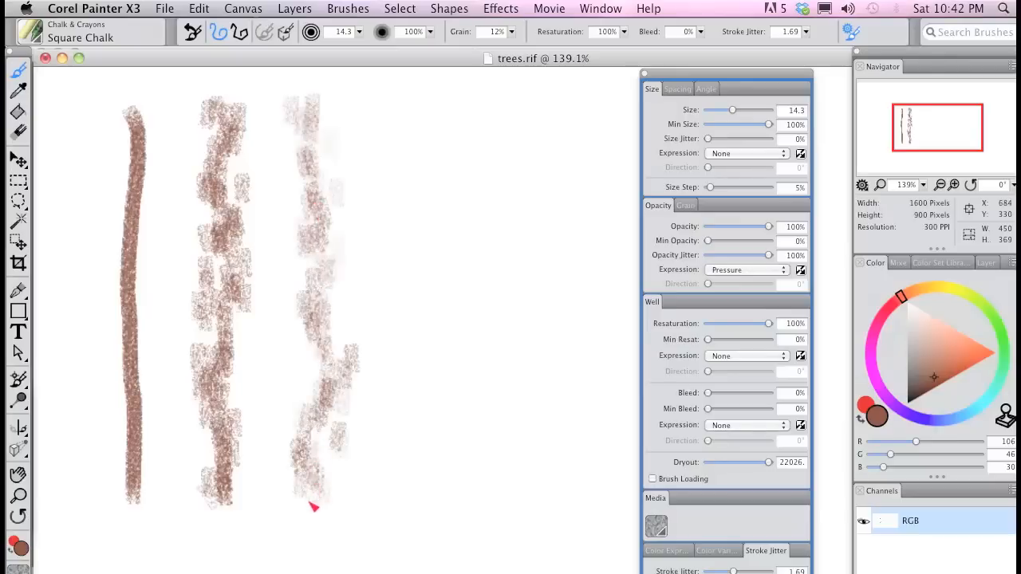
mouse_move(766, 125)
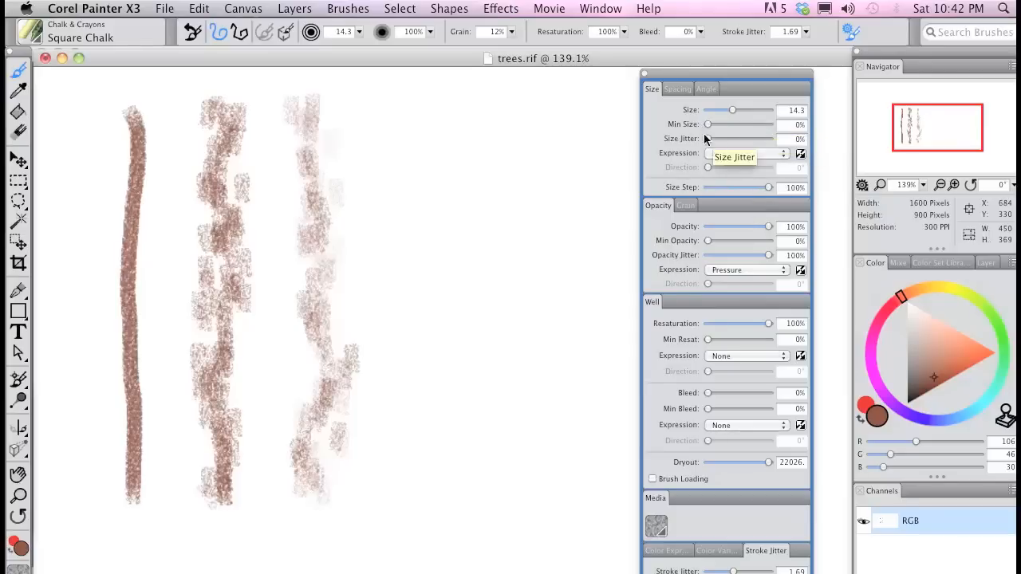
click(783, 152)
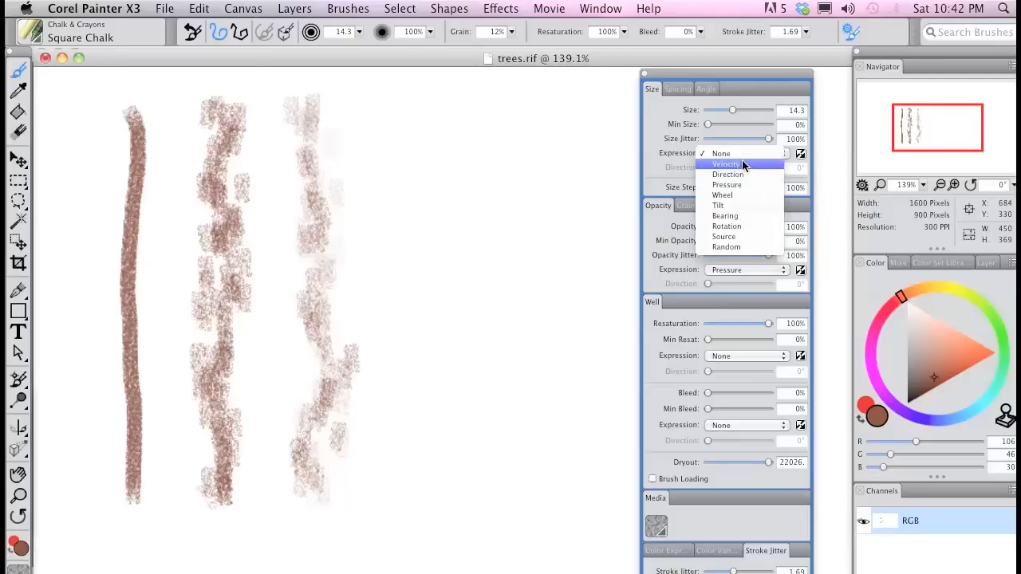
click(726, 185)
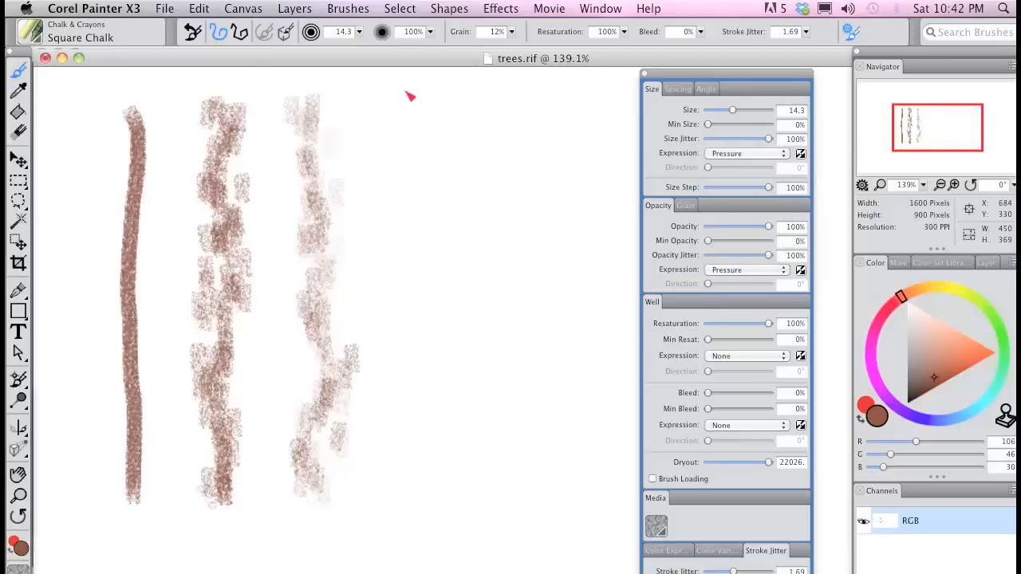
drag(411, 95, 422, 325)
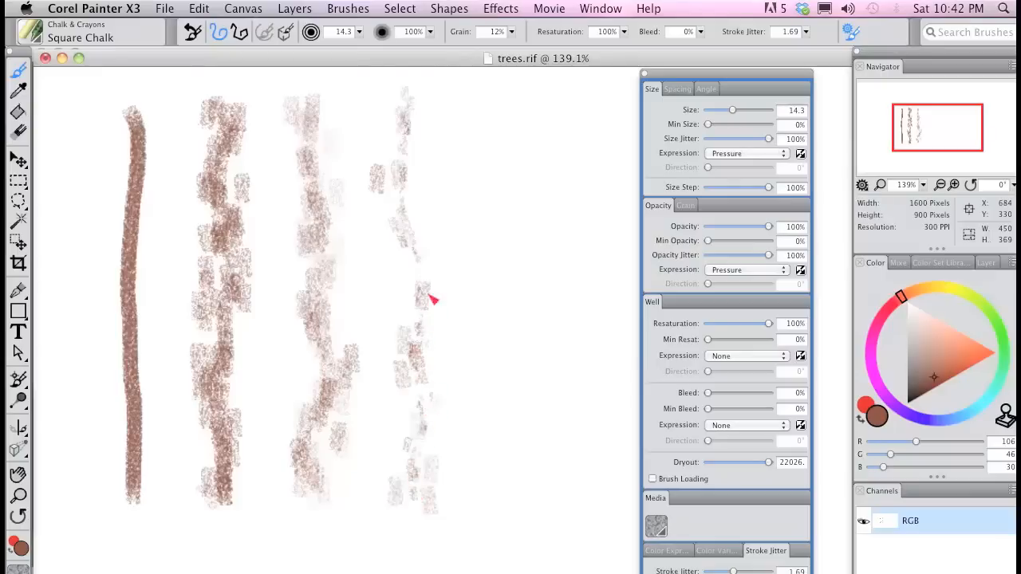
mouse_move(549, 213)
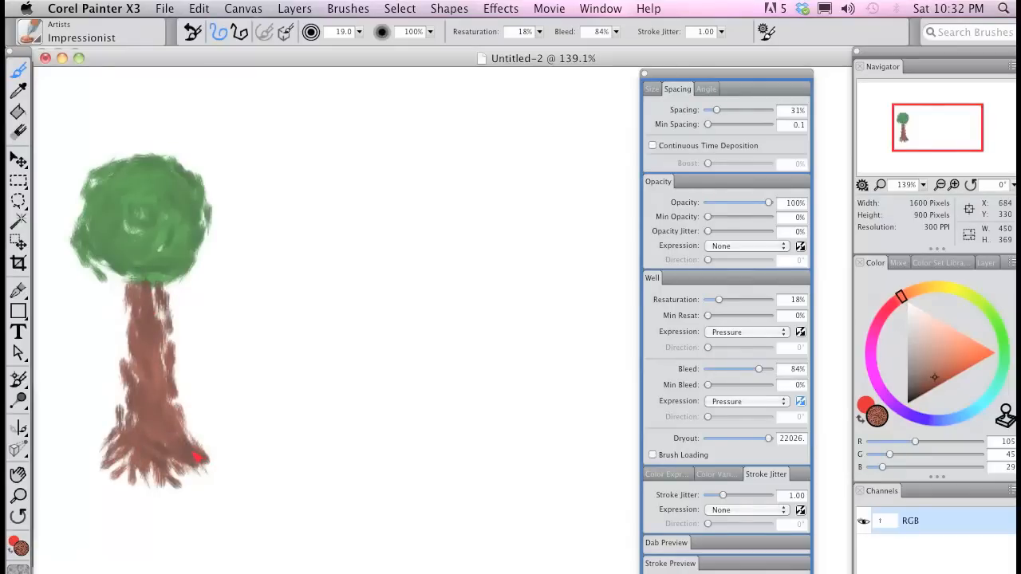
mouse_move(429, 248)
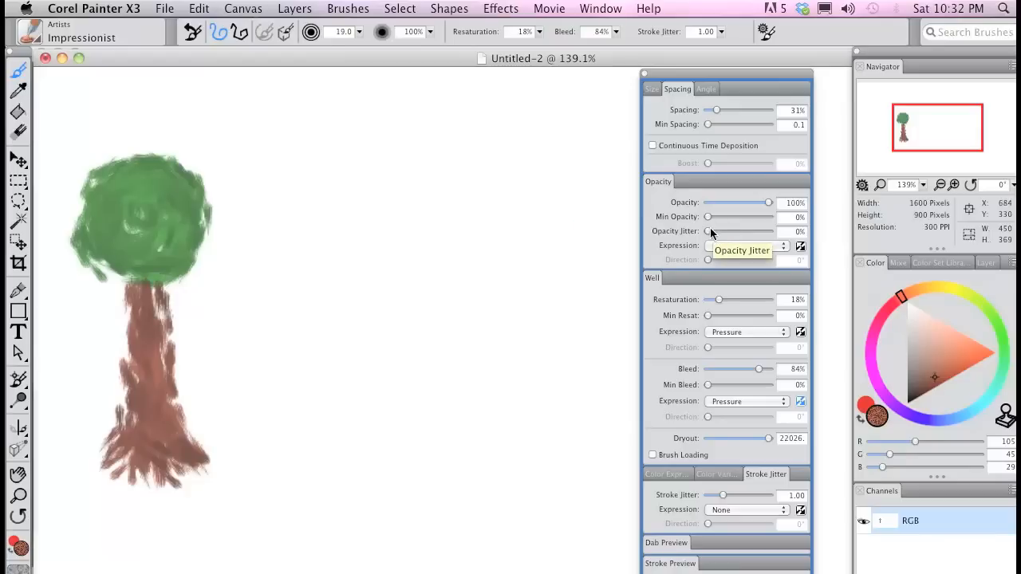
Step: Raise Opacity Jitter to 100% and set its Expression to Pressure
drag(710, 231, 762, 230)
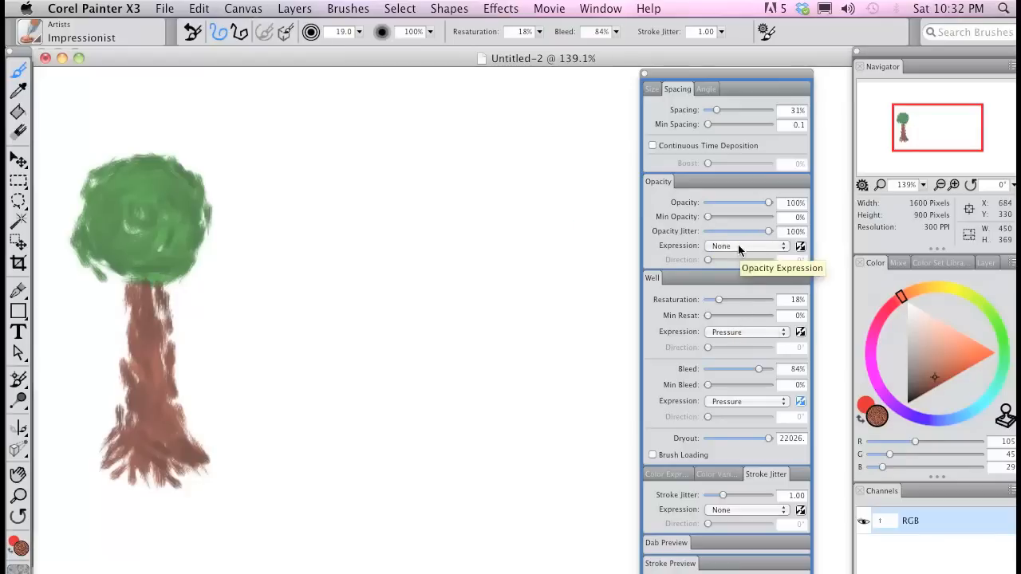
click(746, 246)
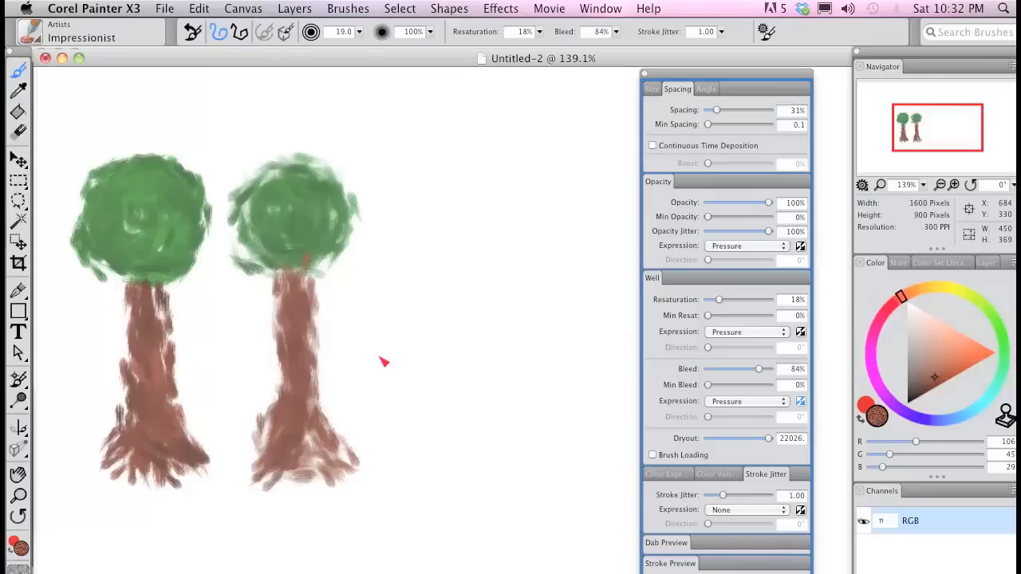
mouse_move(559, 246)
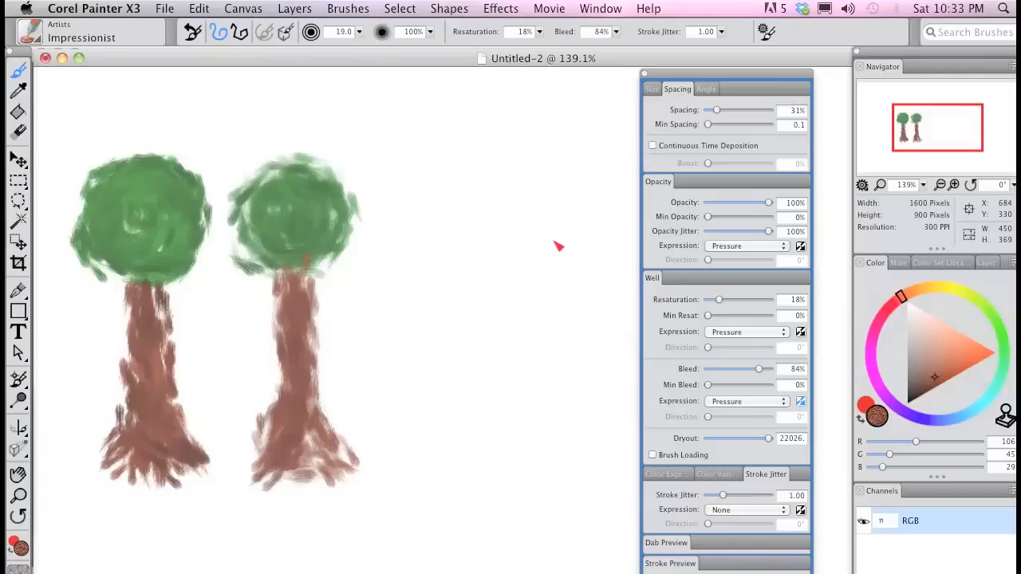
mouse_move(560, 256)
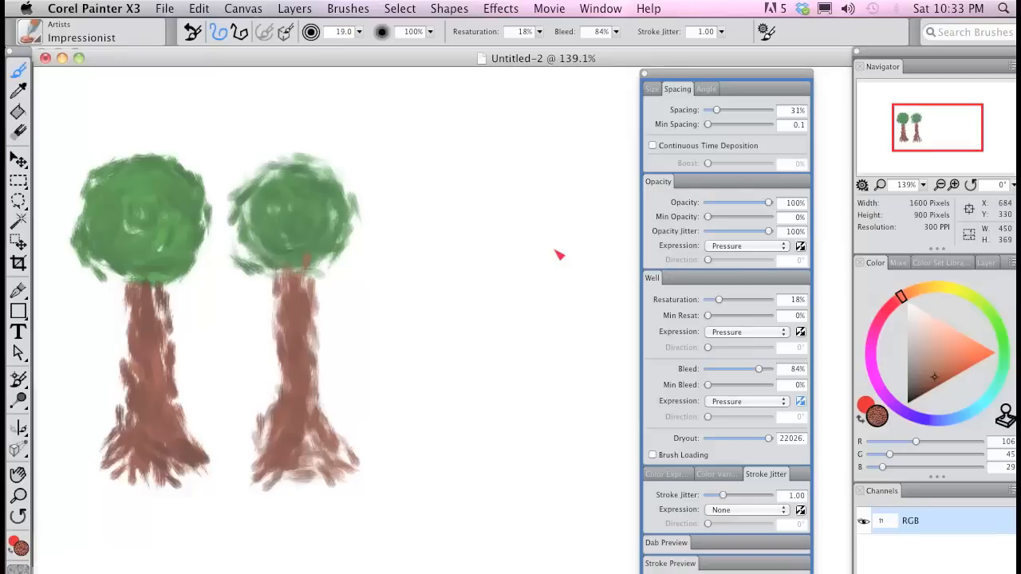
Step: Set Size Jitter to 100%, then dab a small green treetop right of the trees
click(652, 88)
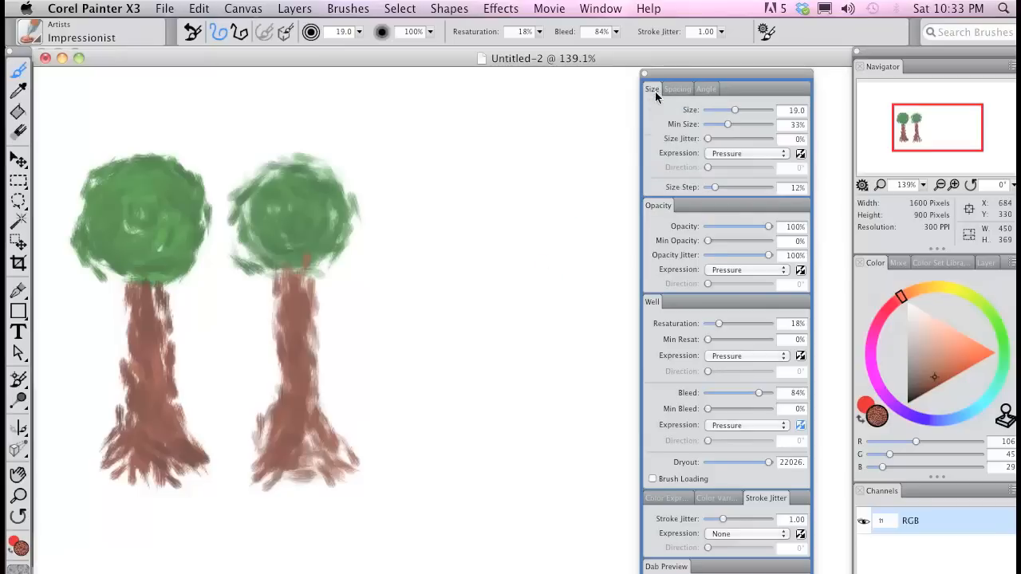
drag(709, 138, 768, 138)
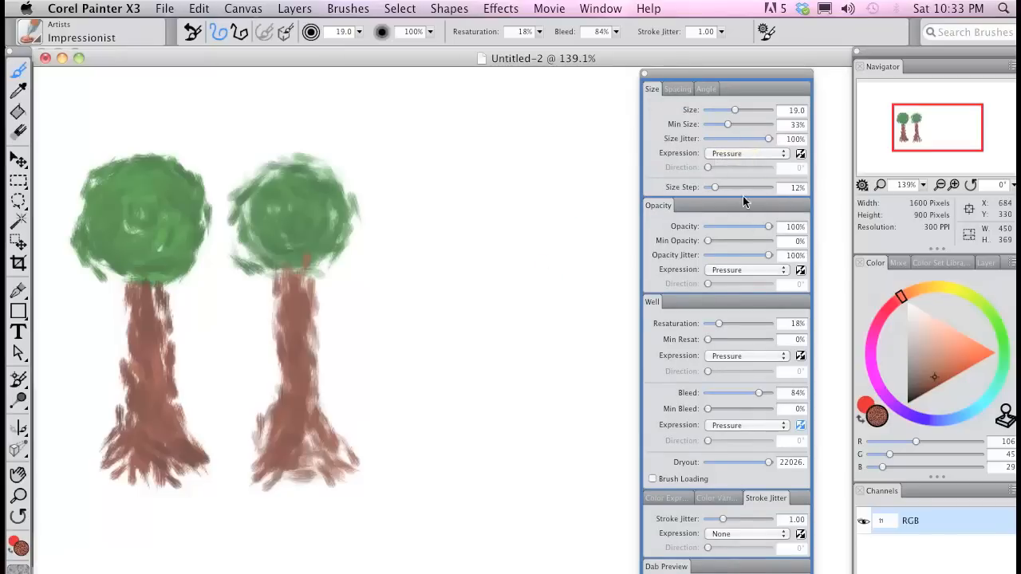
mouse_move(735, 162)
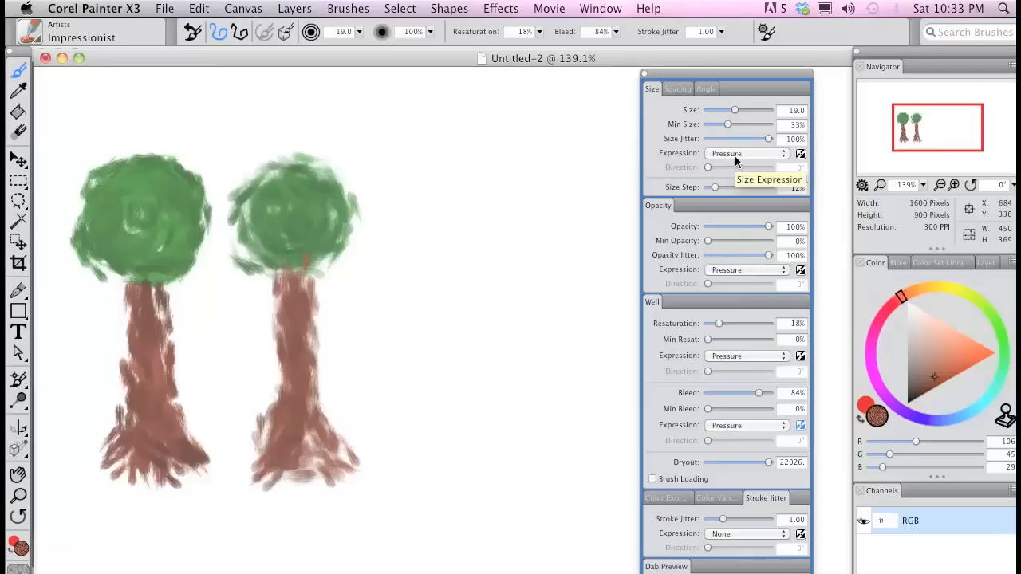
click(454, 204)
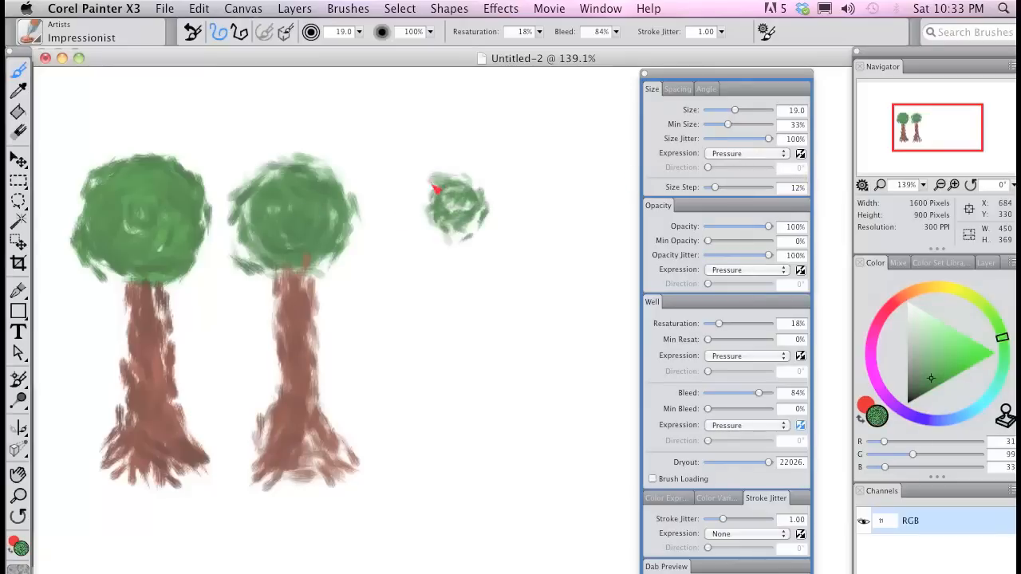
drag(447, 199, 431, 223)
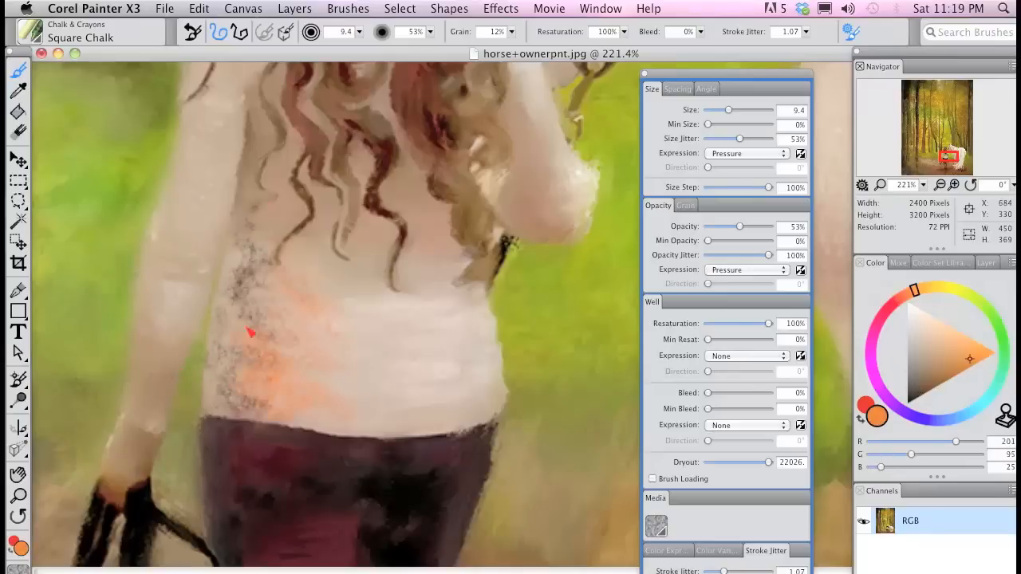
Step: Pick a brown, then sample cream and tan colours from the figure's sweater
click(923, 318)
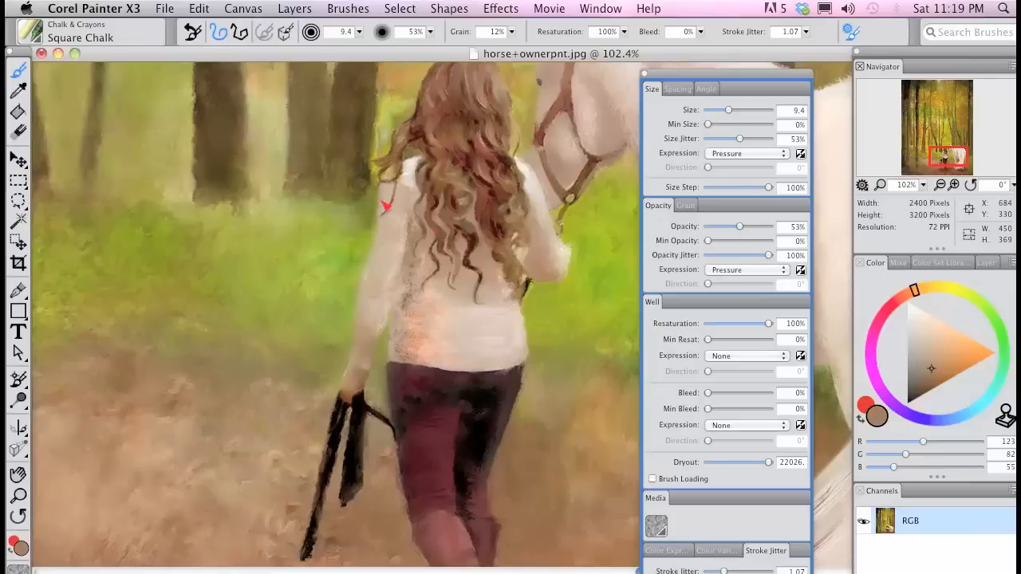
click(916, 311)
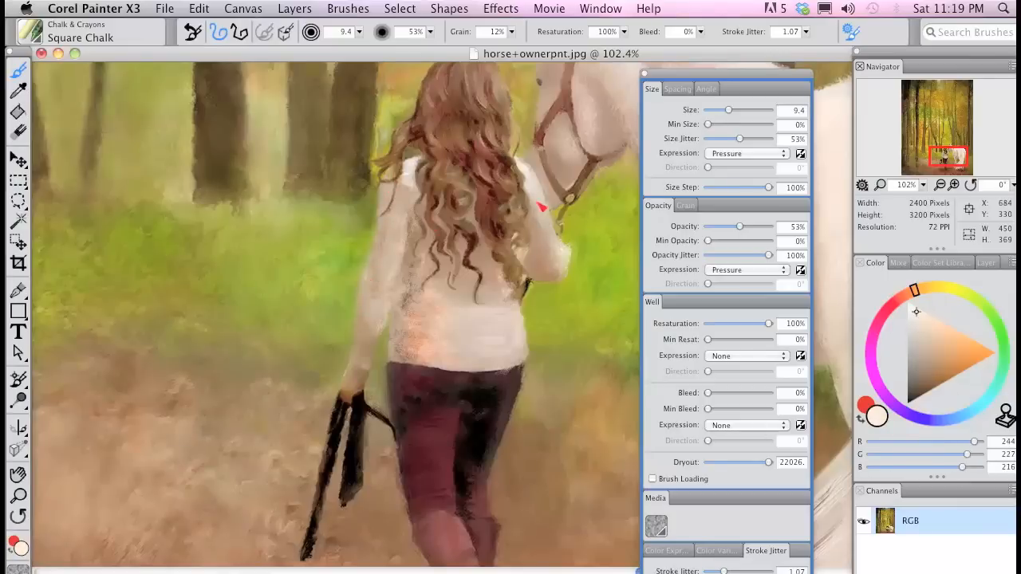
click(933, 333)
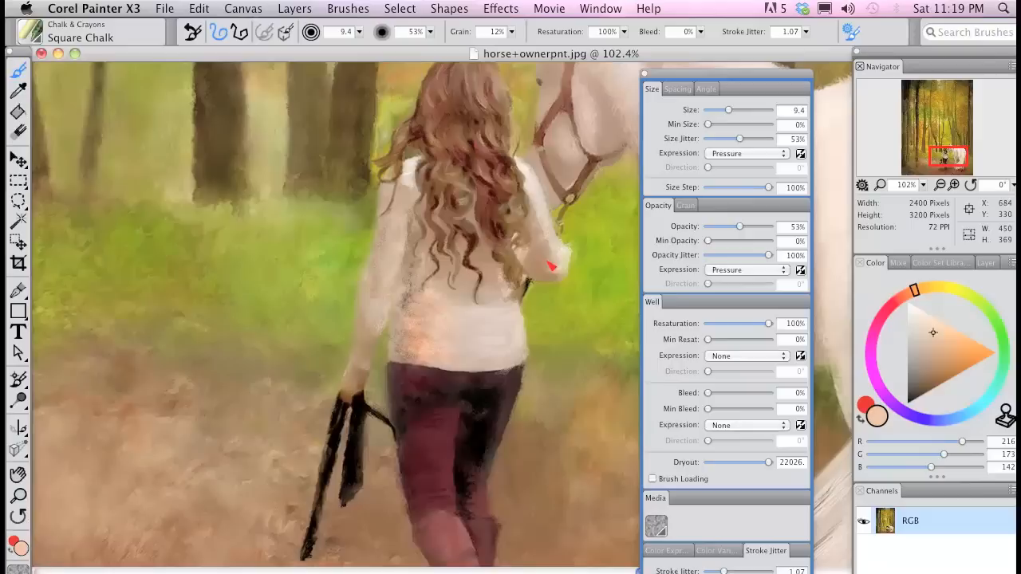